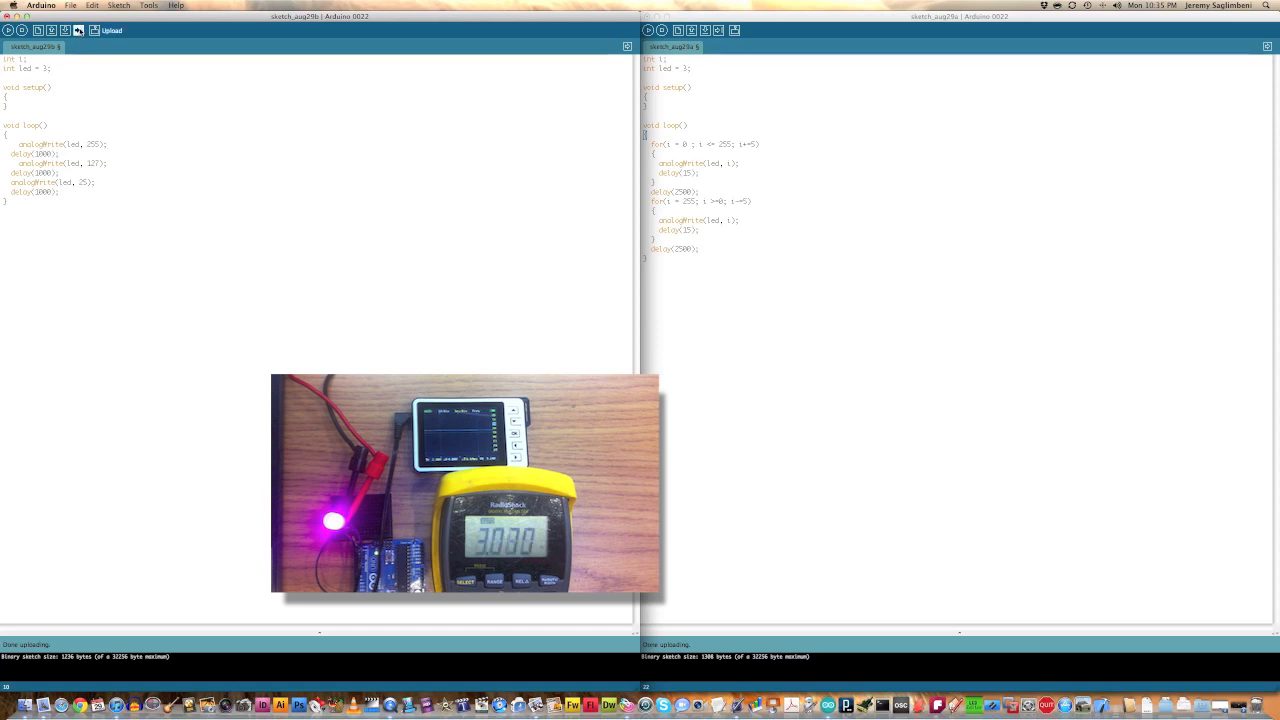
Upload Fade_to_target to the board and open the Serial Monitor showing 'Ready for command!'
left_click(94, 30)
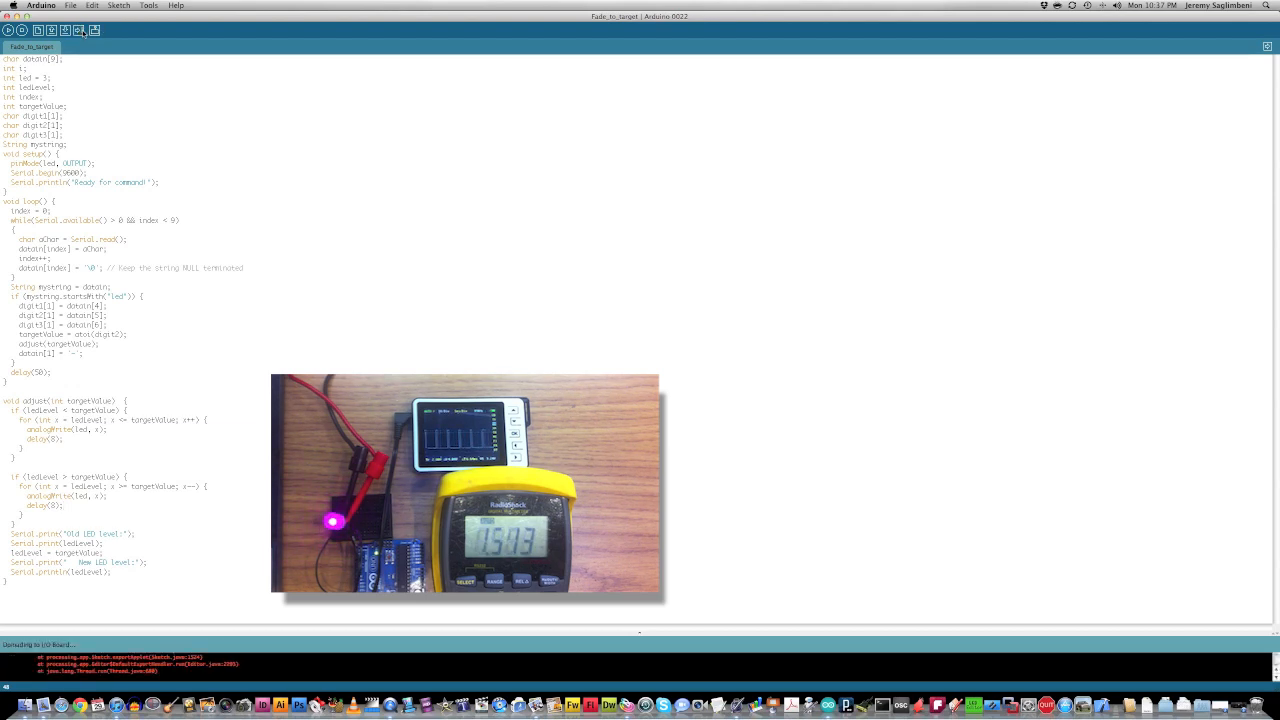
left_click(79, 31)
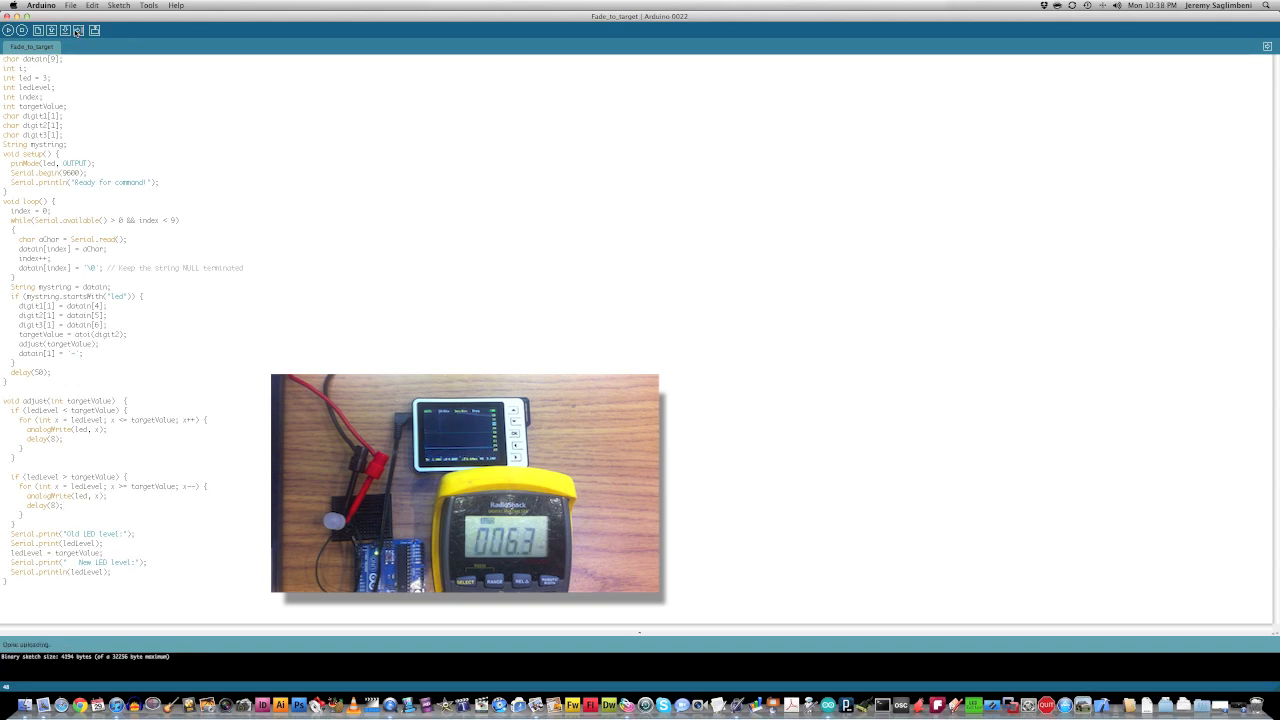
left_click(96, 31)
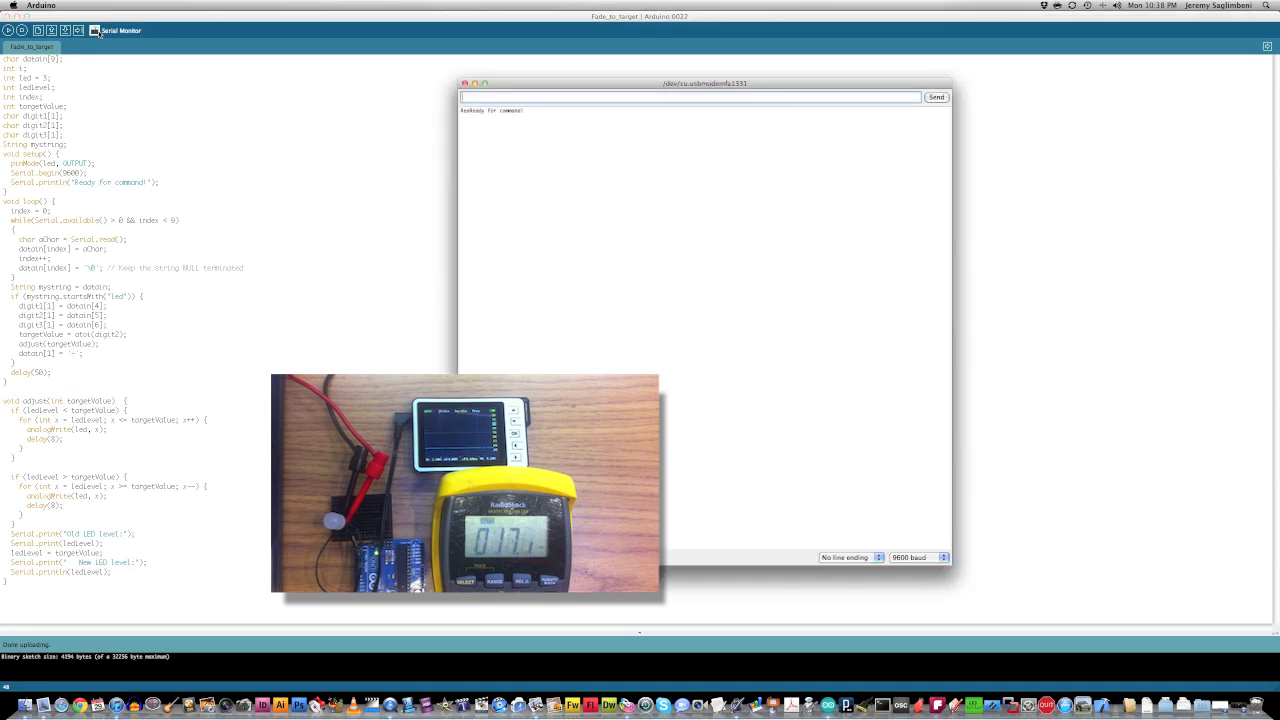
Send three 'led N' commands over serial so the LED fades through the logged brightness levels
type("led 200")
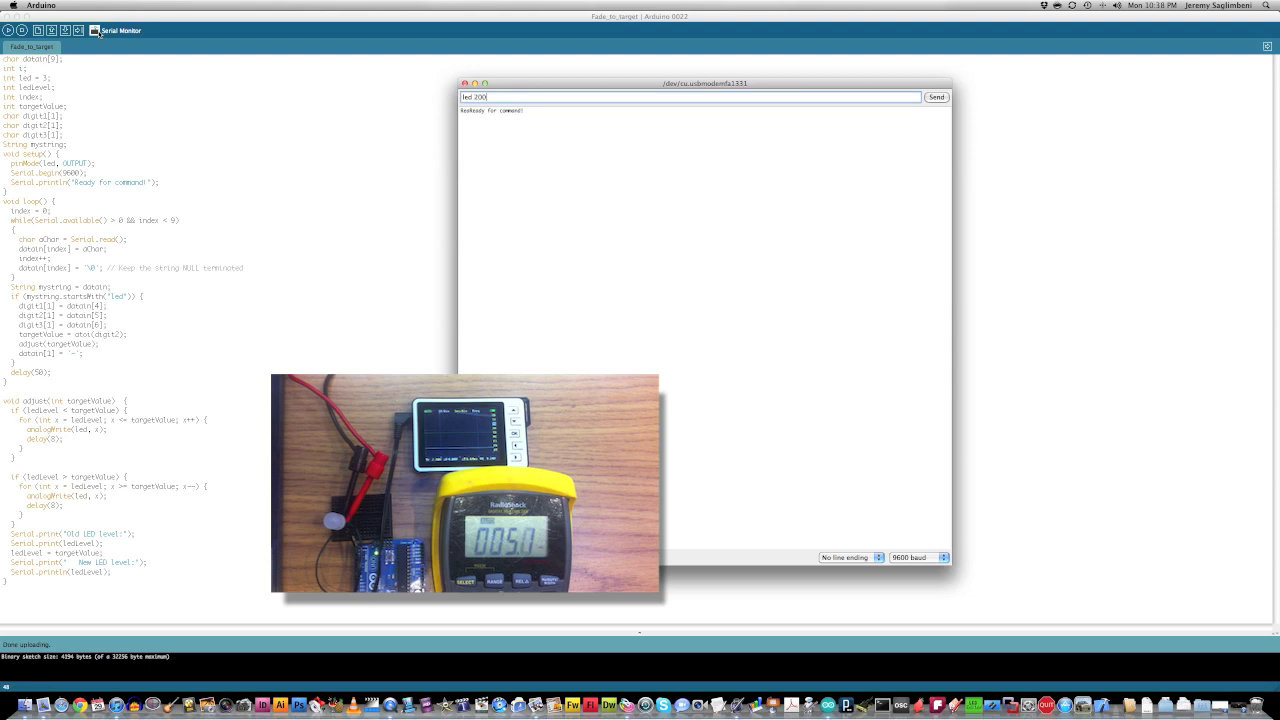
left_click(936, 96)
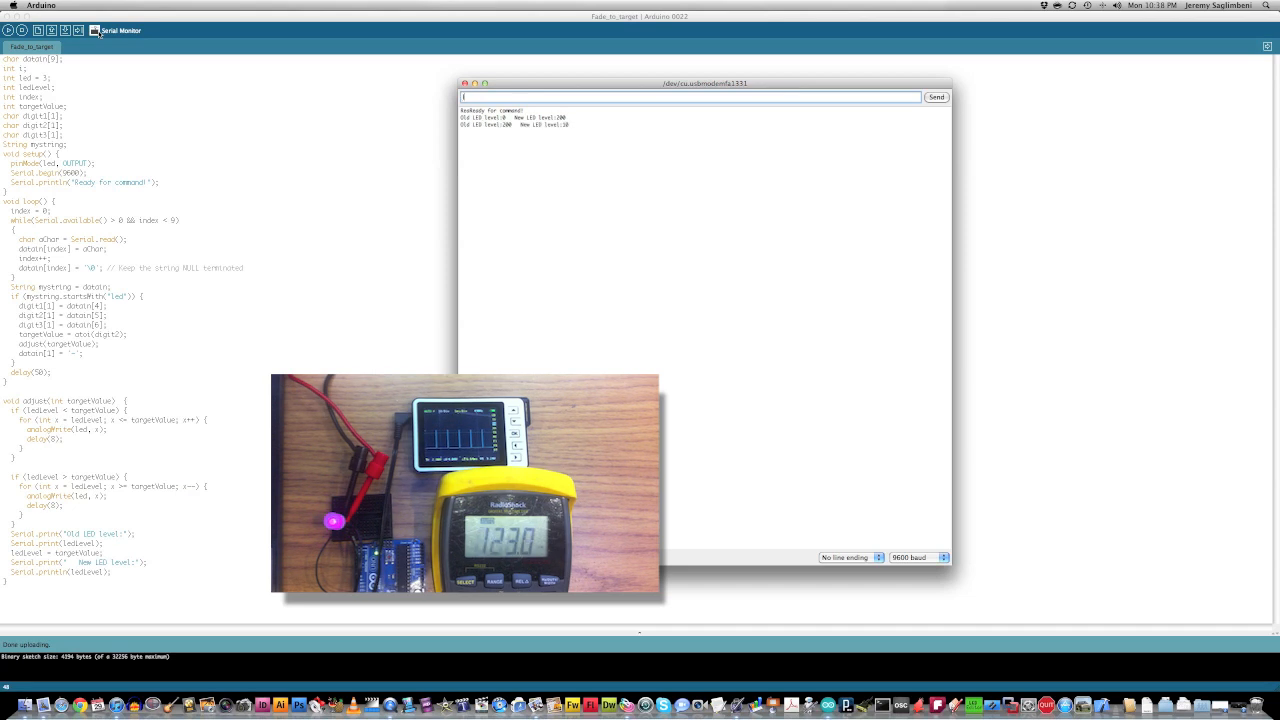
type("led 25")
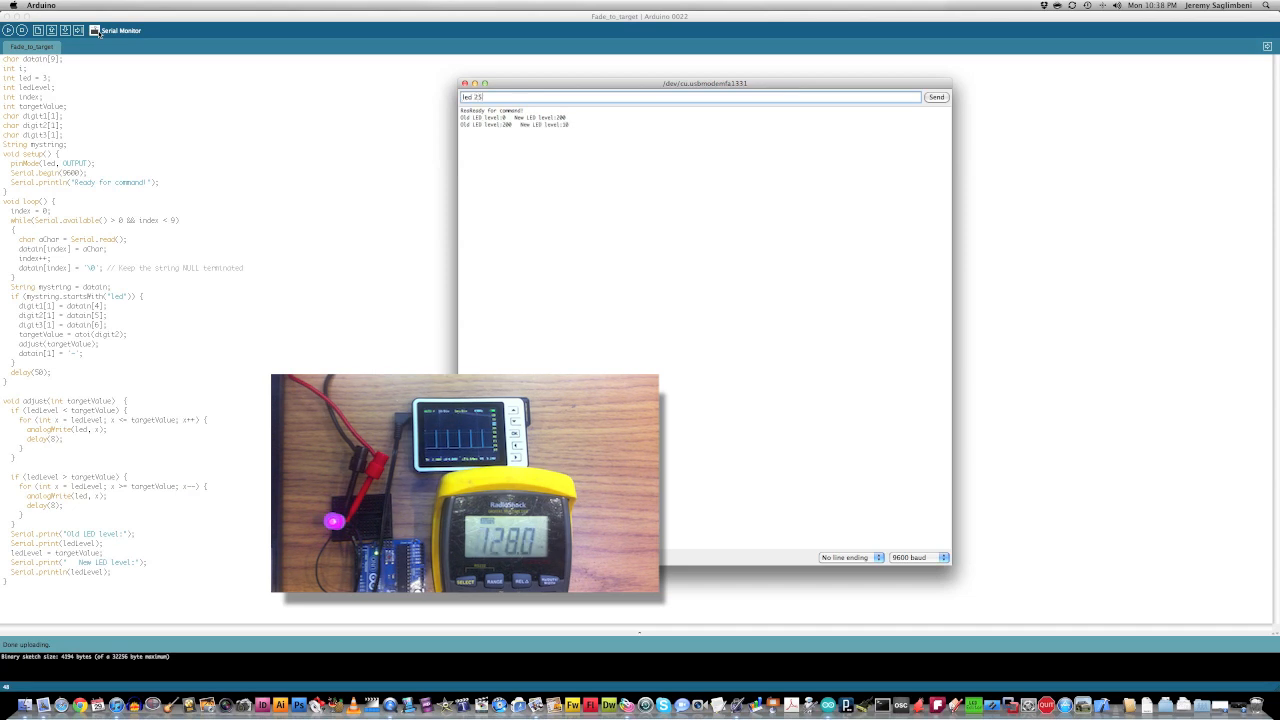
left_click(936, 97)
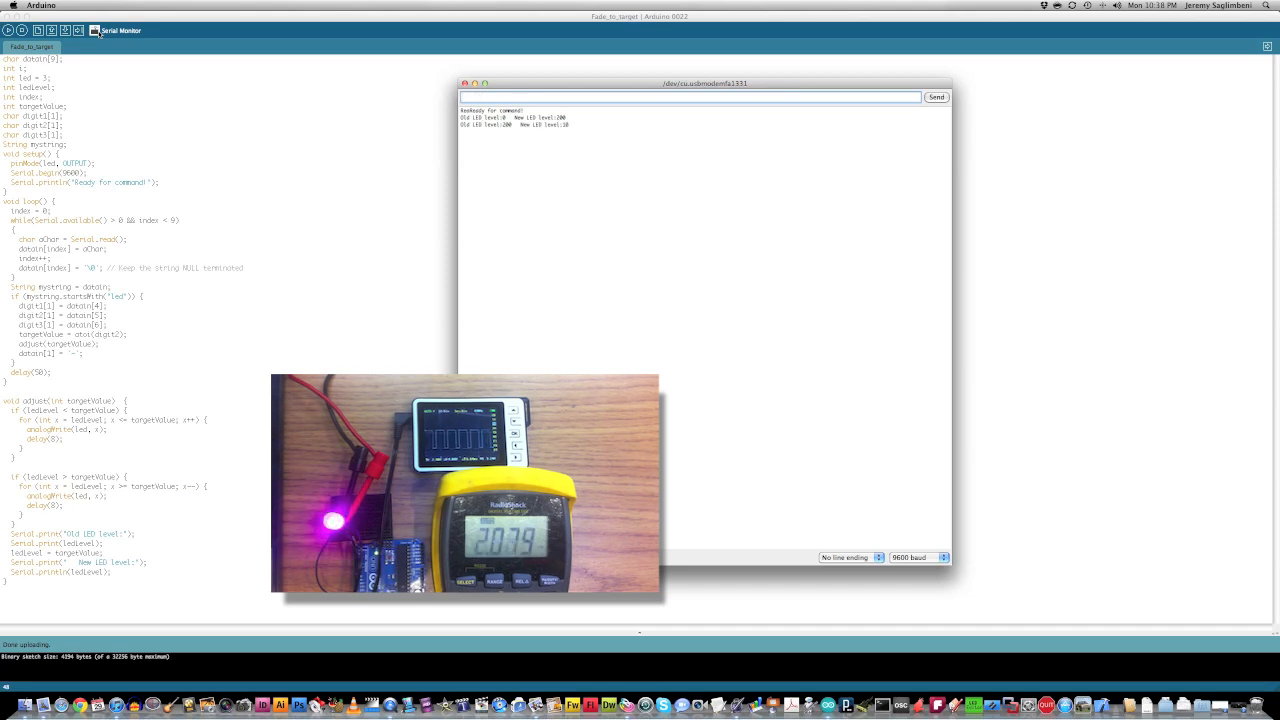
type("led 0")
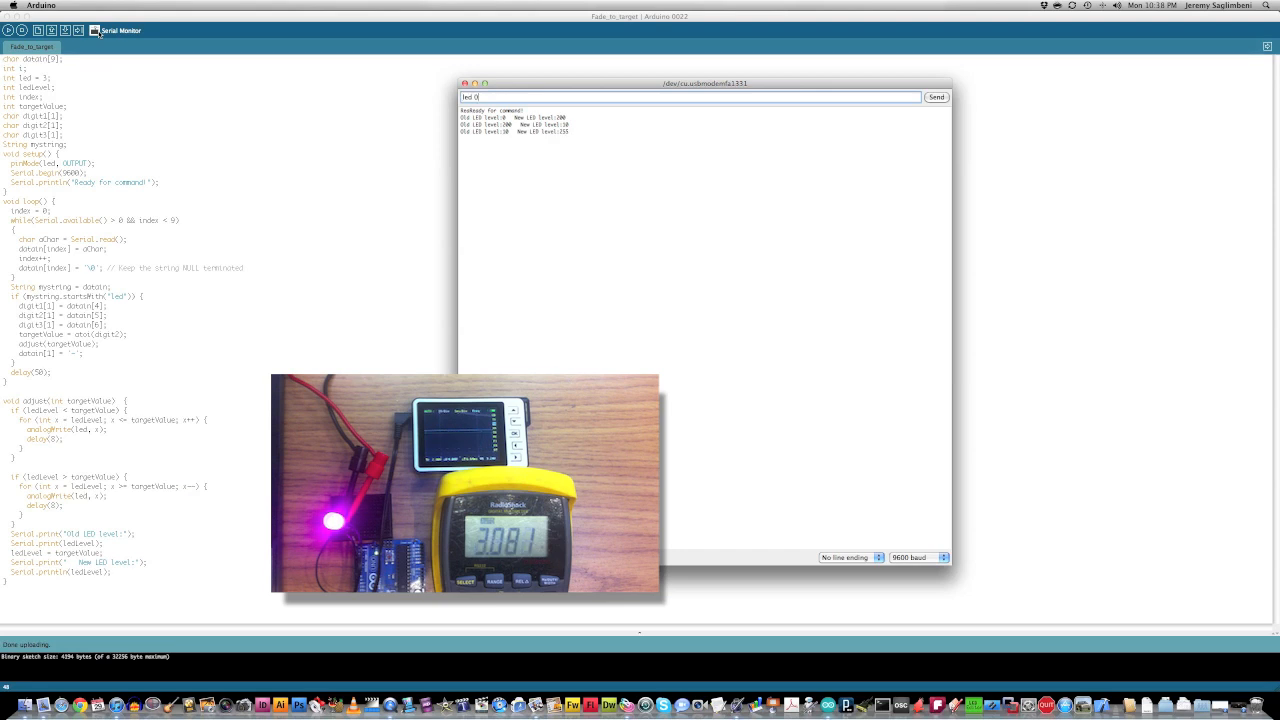
left_click(936, 96)
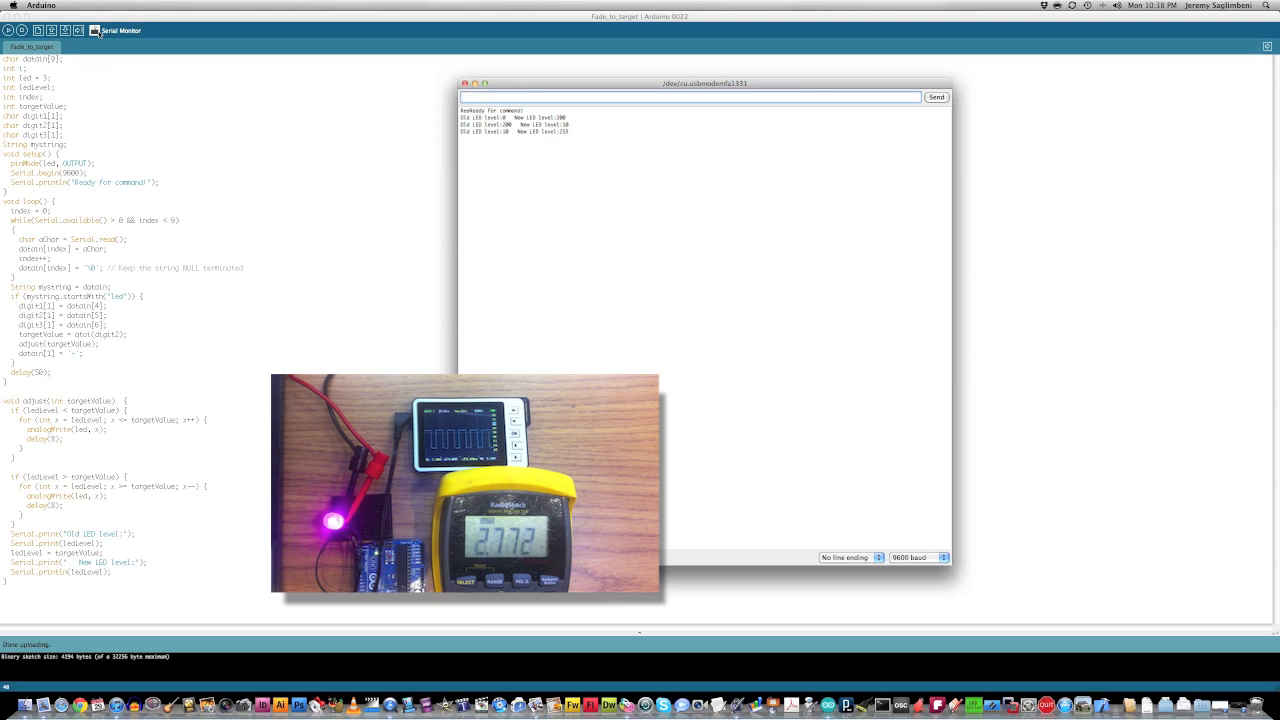